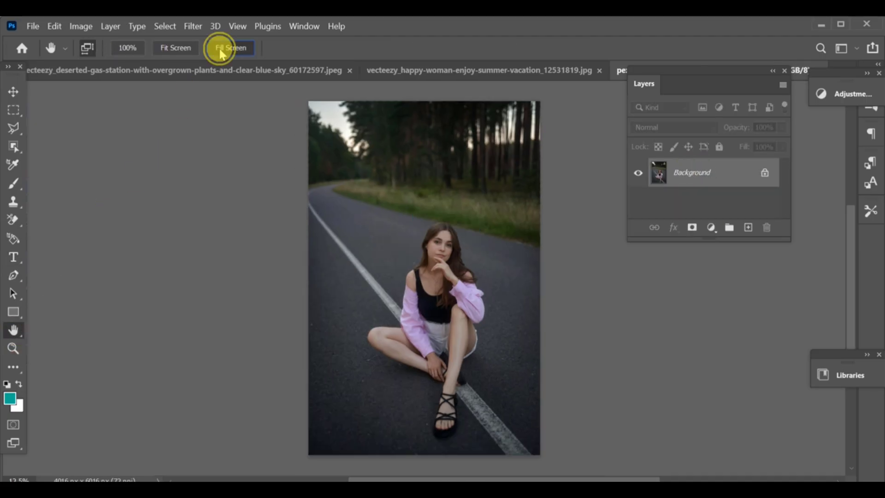
Zoom the portrait to fill the view.
left_click(229, 48)
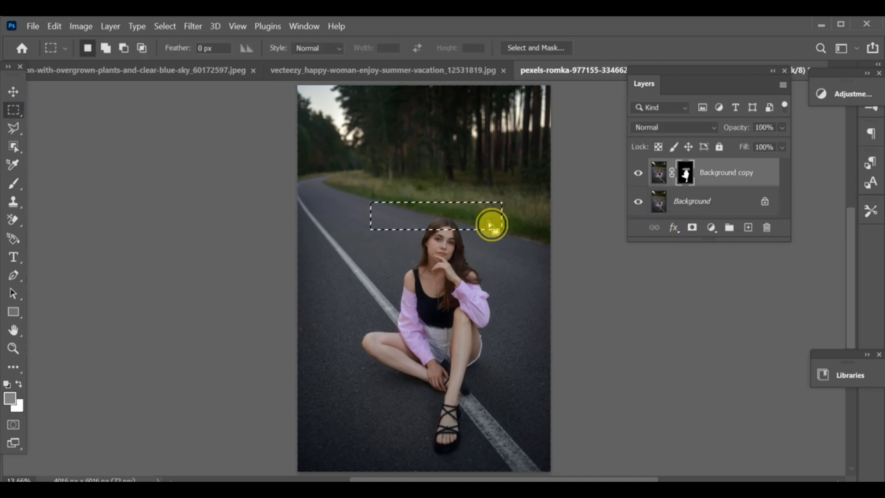
Nudge the marquee into place above her head and add a new empty layer for the box.
left_click_drag(490, 224, 477, 237)
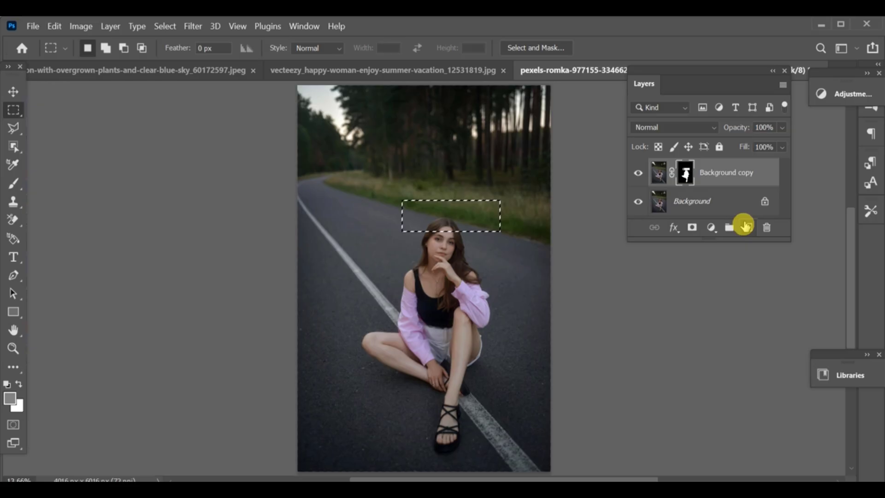
left_click(747, 226)
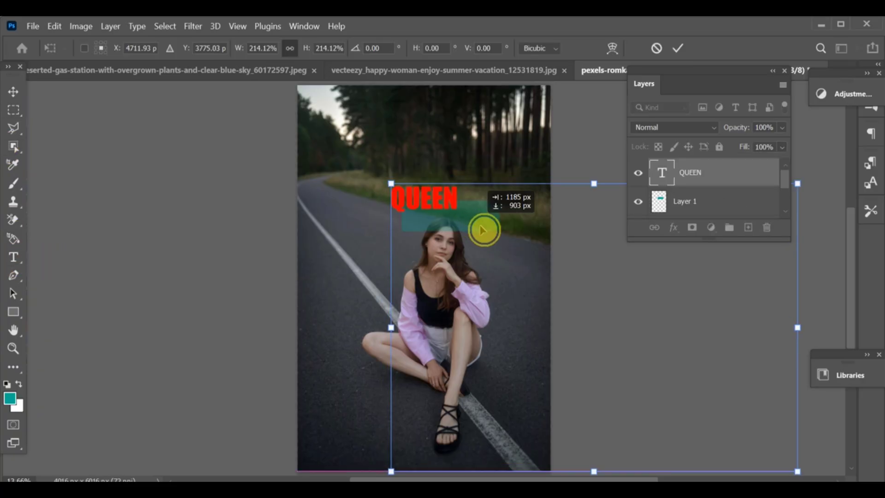
Drag QUEEN onto the middle of the teal box and recolour the letters white.
left_click_drag(482, 229, 497, 236)
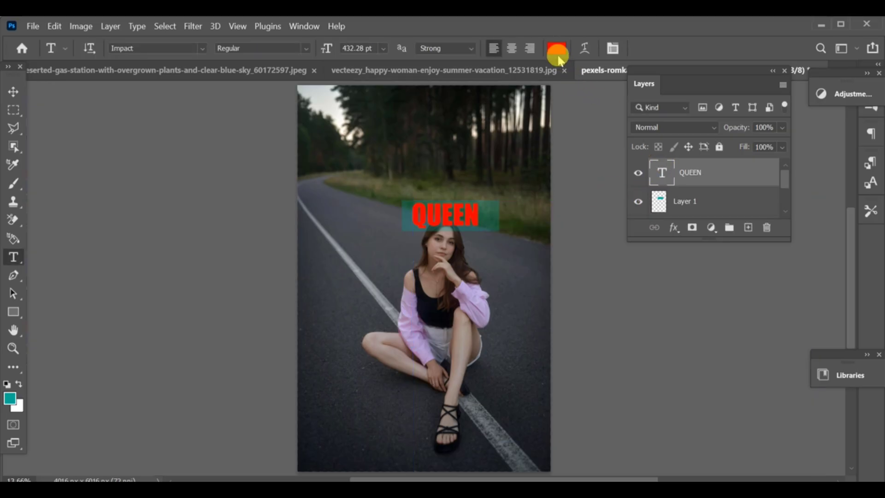
left_click(556, 48)
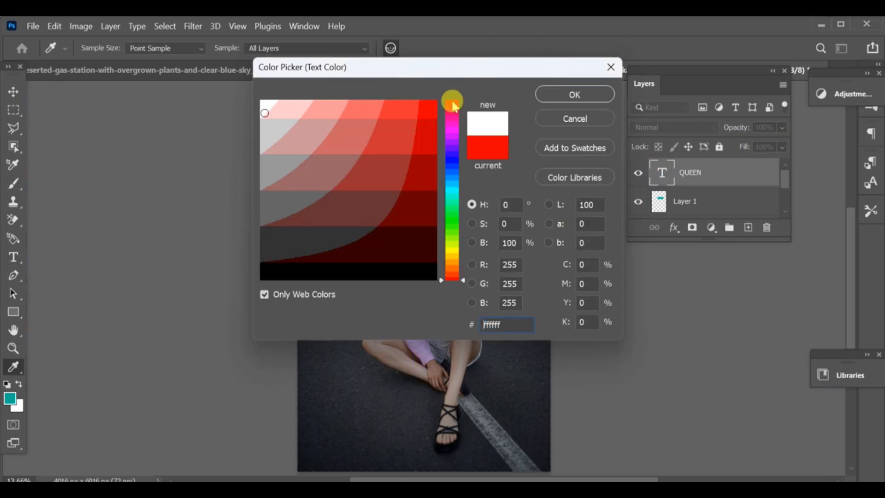
left_click(573, 94)
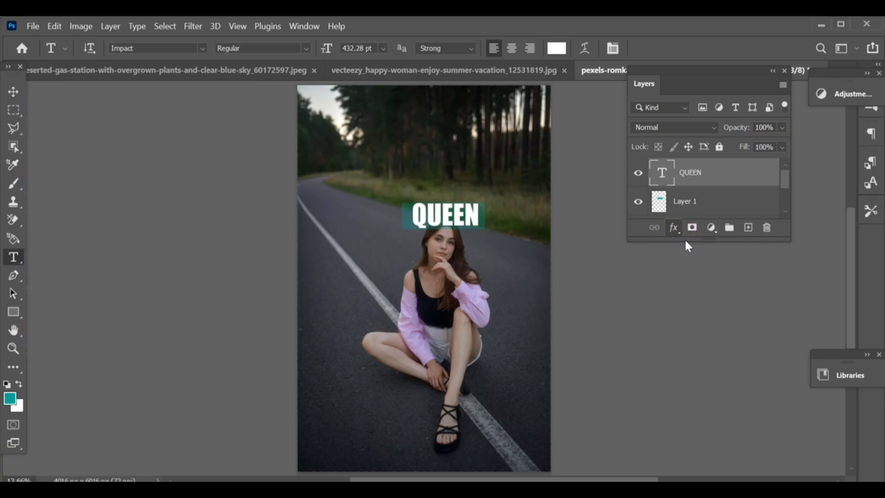
Enable a Stroke layer style on QUEEN and set its colour to red.
left_click(672, 227)
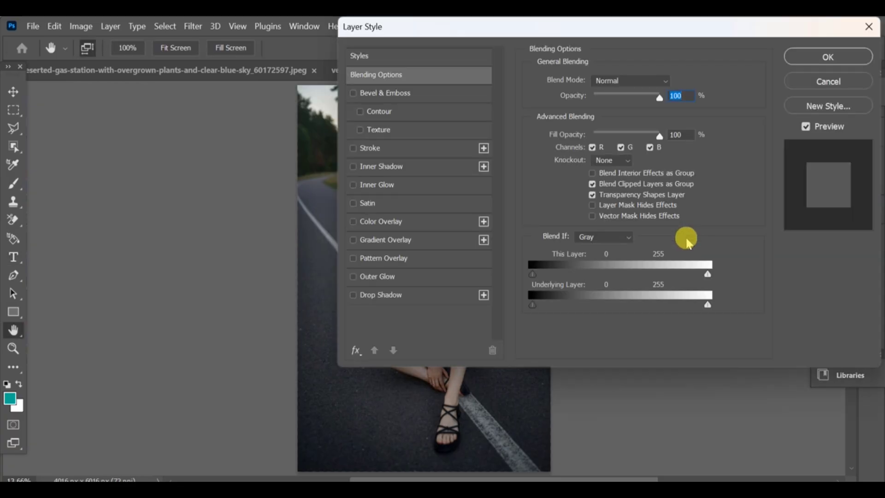
left_click(370, 148)
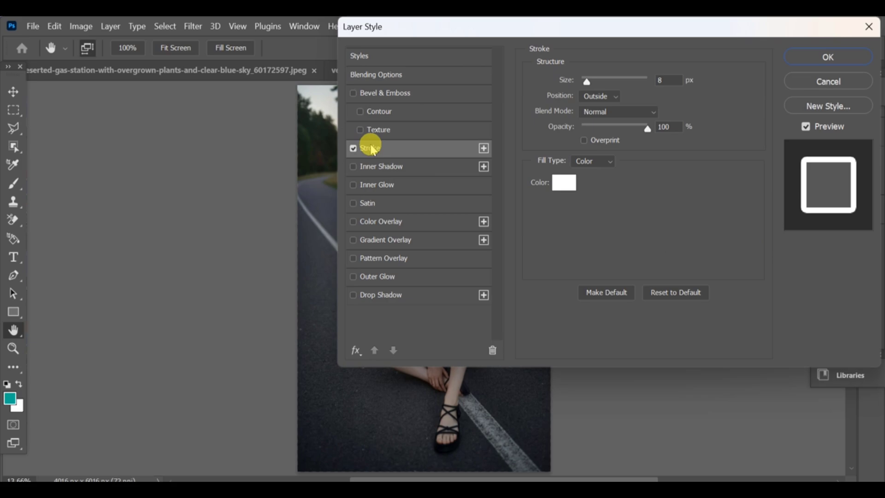
left_click(562, 182)
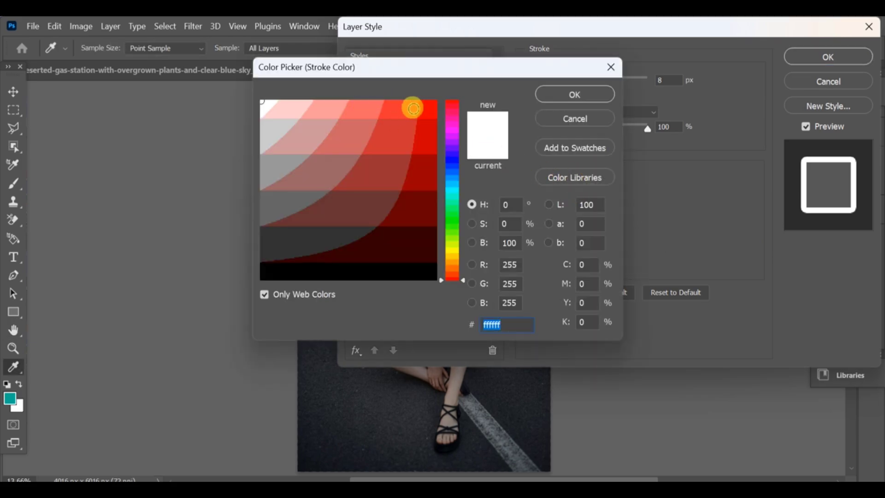
left_click(573, 94)
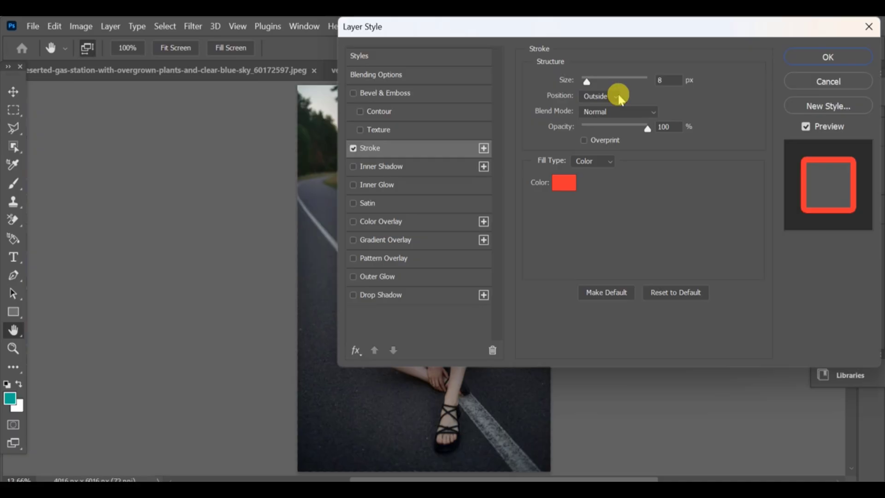
left_click(376, 74)
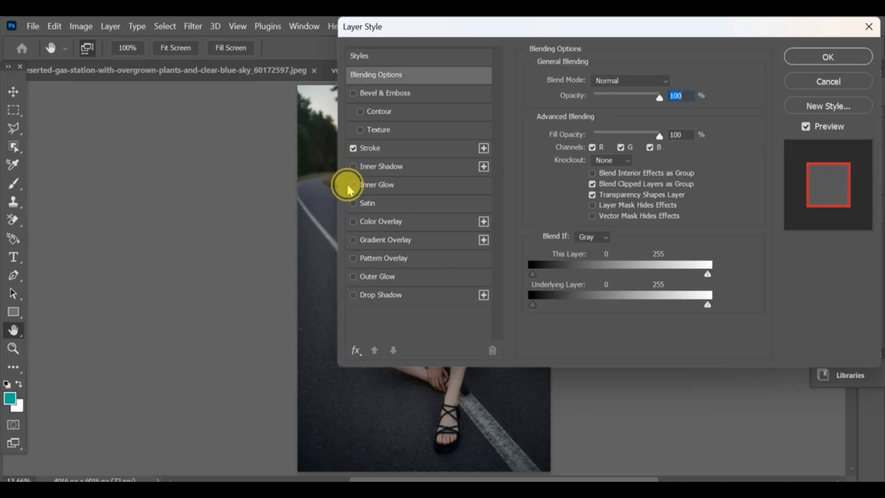
Enable Inner Glow on QUEEN and set its colour to red.
left_click(354, 184)
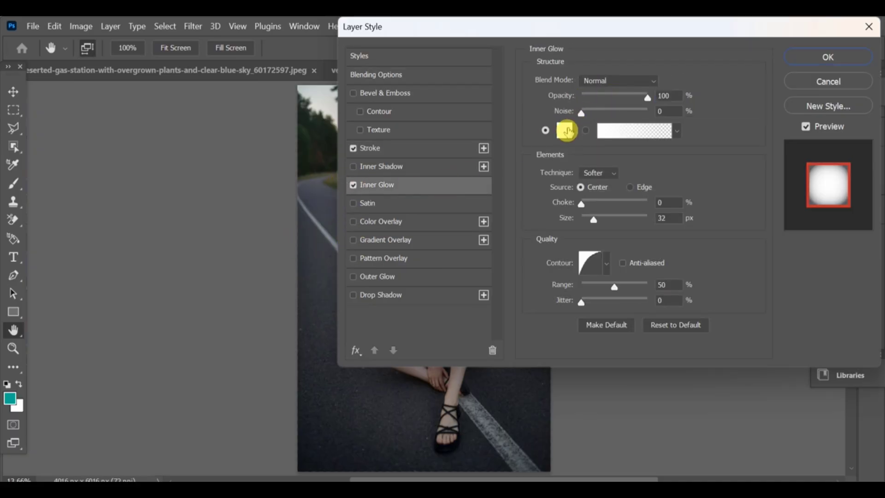
left_click(566, 131)
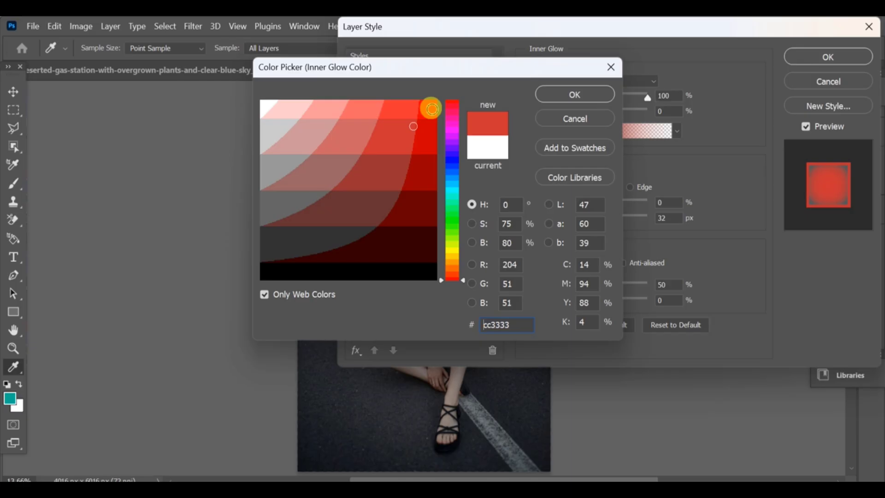
left_click(573, 94)
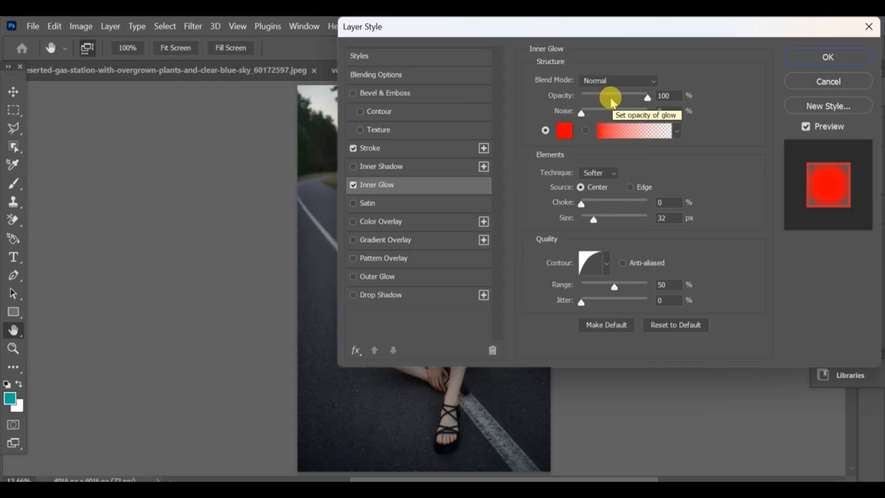
Set the inner glow to 76% opacity with Screen blend mode.
left_click_drag(647, 95, 615, 96)
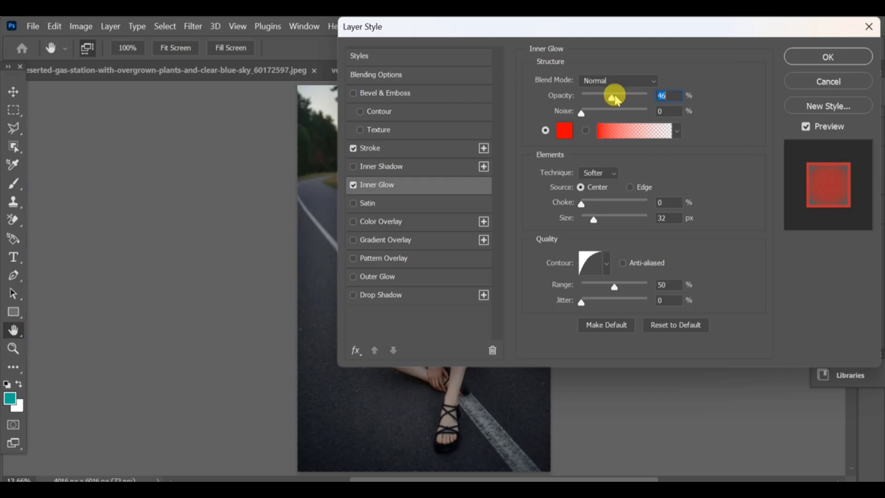
left_click_drag(614, 95, 631, 94)
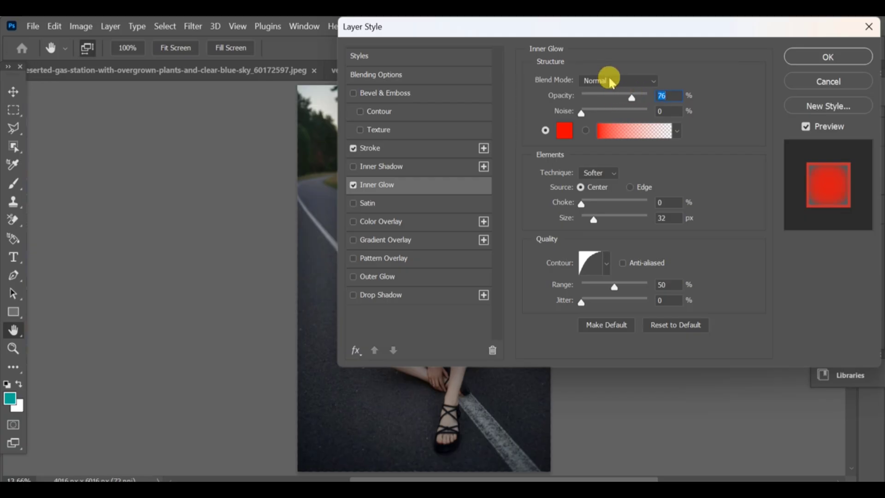
left_click(617, 80)
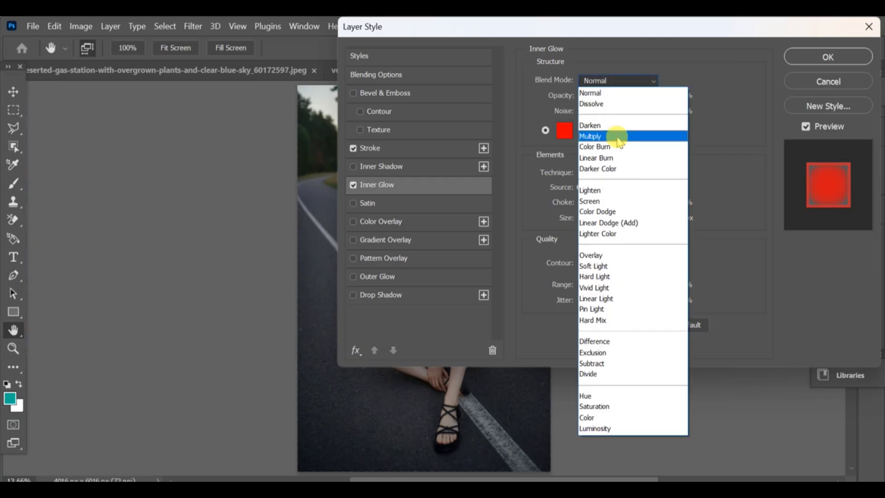
left_click(589, 201)
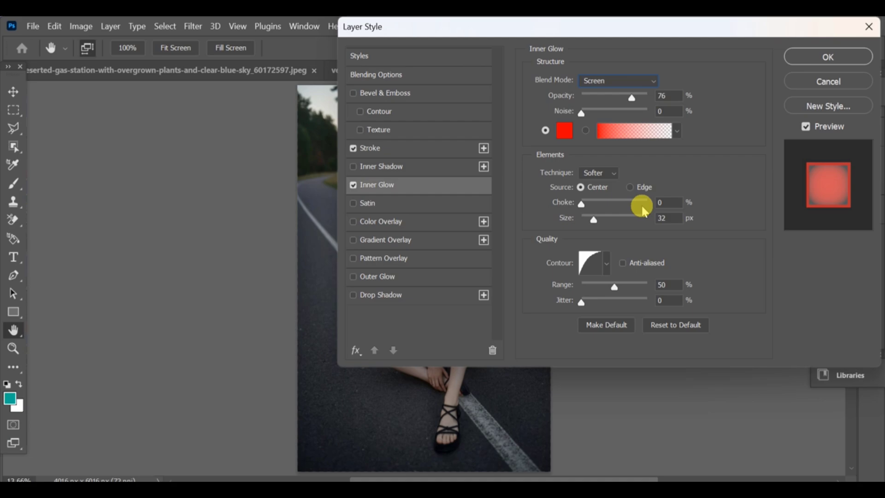
Give the inner glow a Linear contour and 250 px size, then confirm the layer style.
left_click(591, 262)
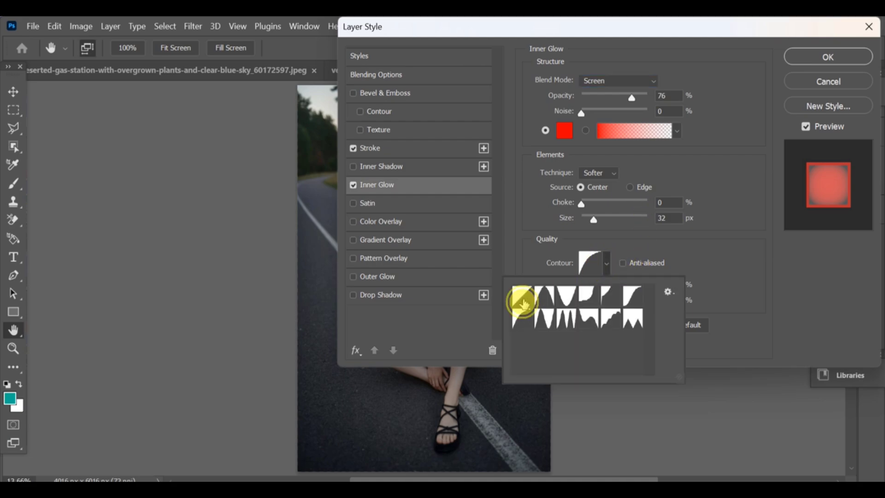
left_click(522, 296)
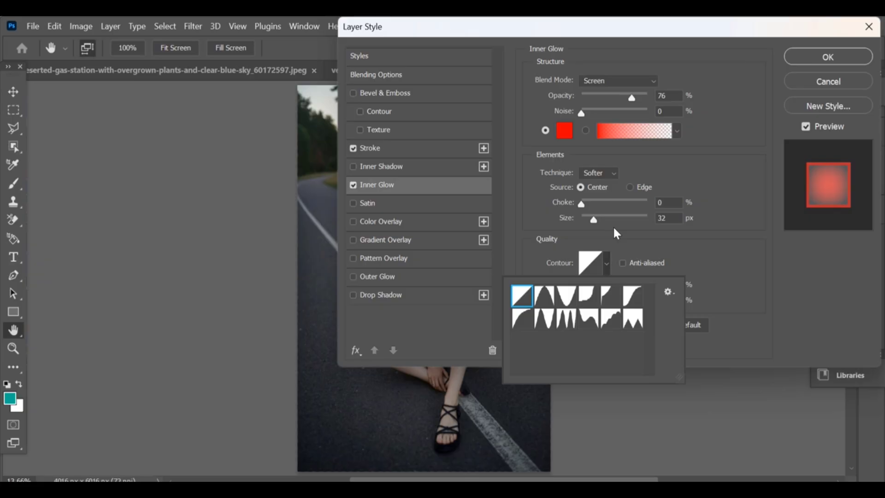
left_click_drag(593, 219, 615, 219)
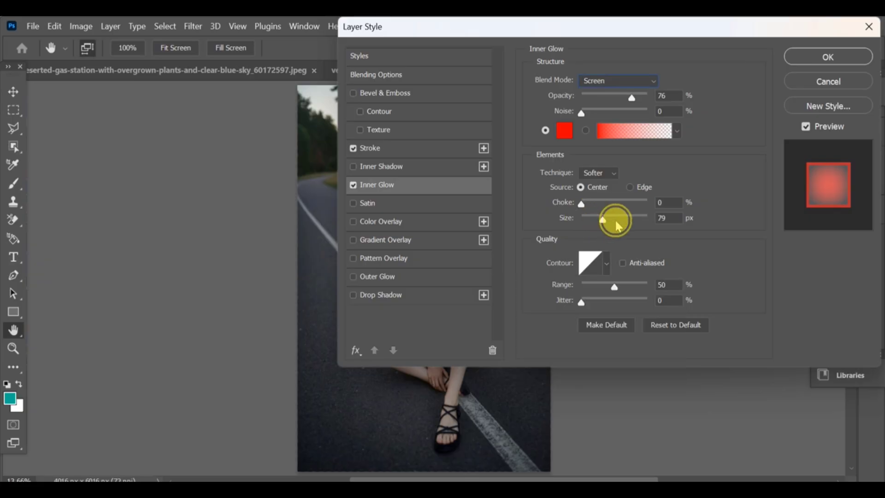
left_click_drag(604, 218, 649, 218)
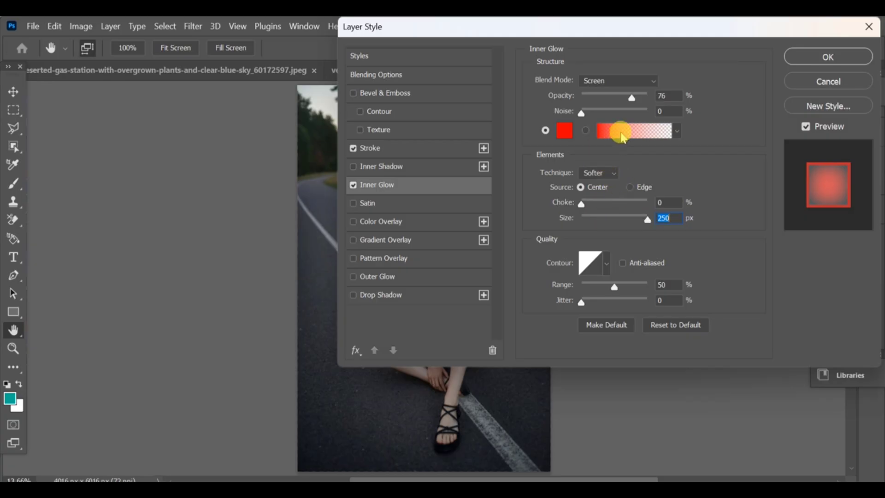
left_click(827, 58)
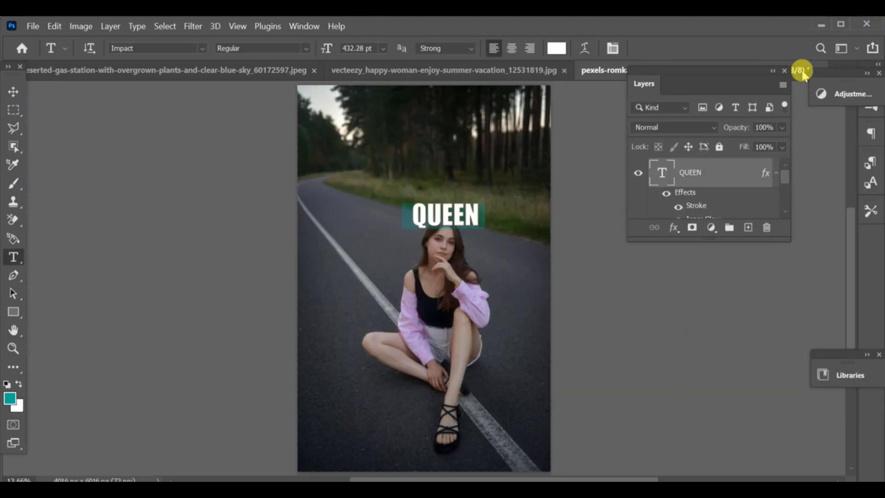